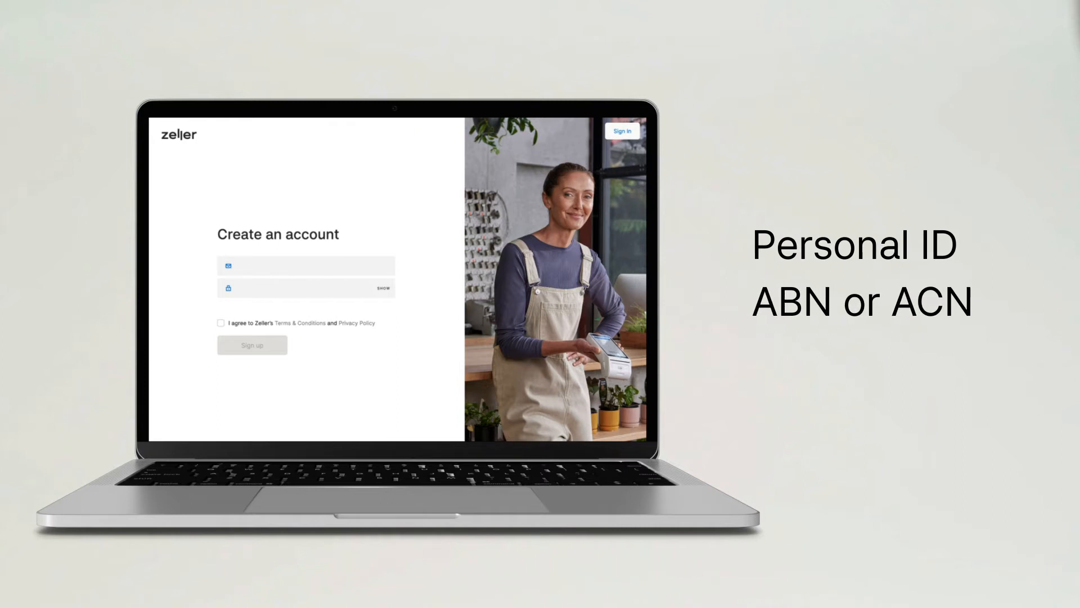
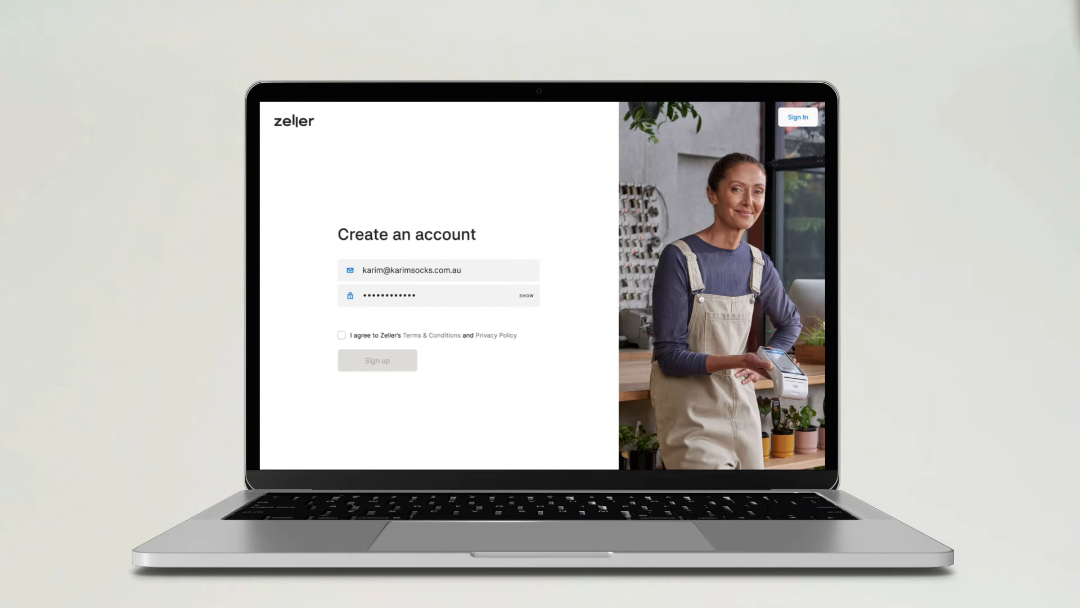
pyautogui.click(377, 360)
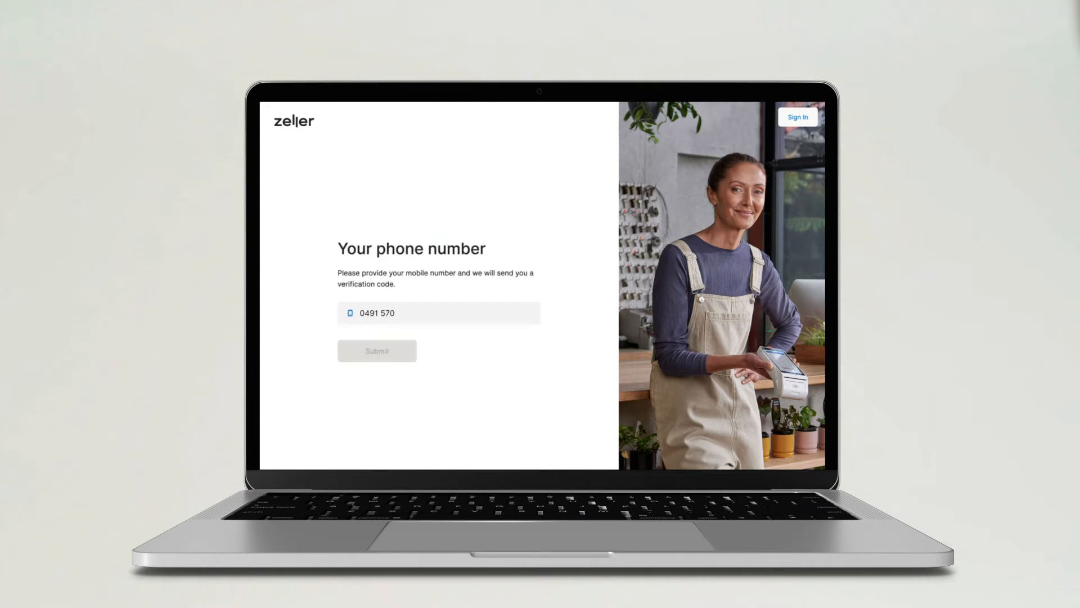
pyautogui.click(377, 350)
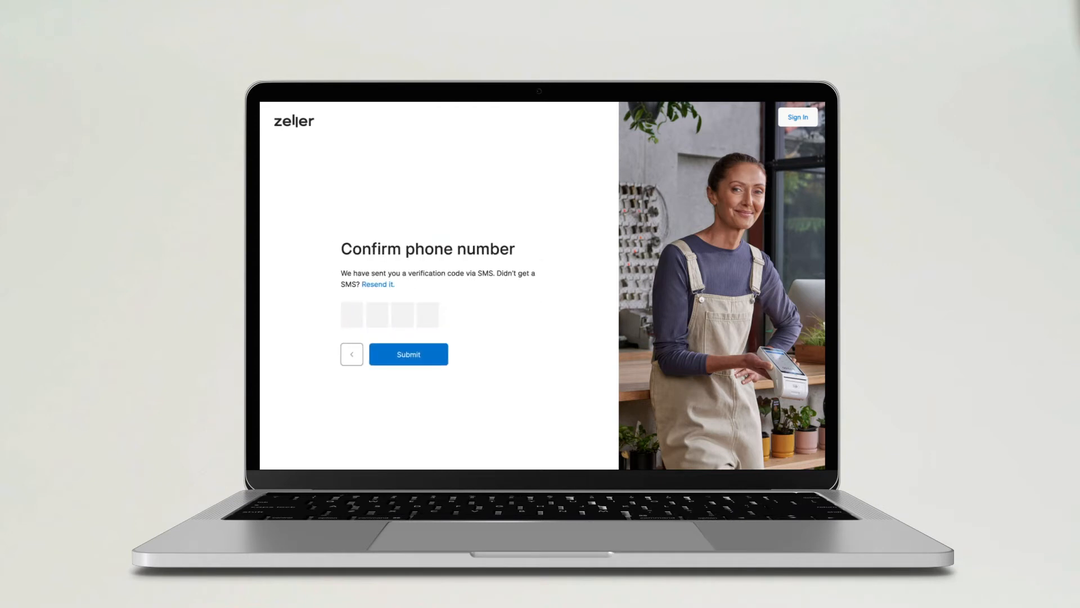
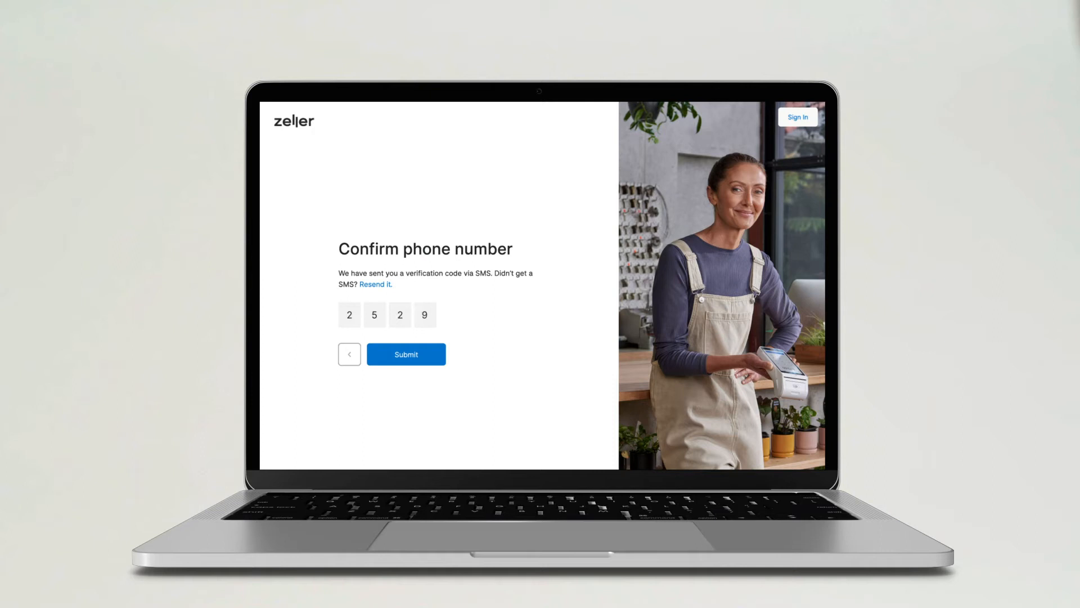
pyautogui.click(405, 353)
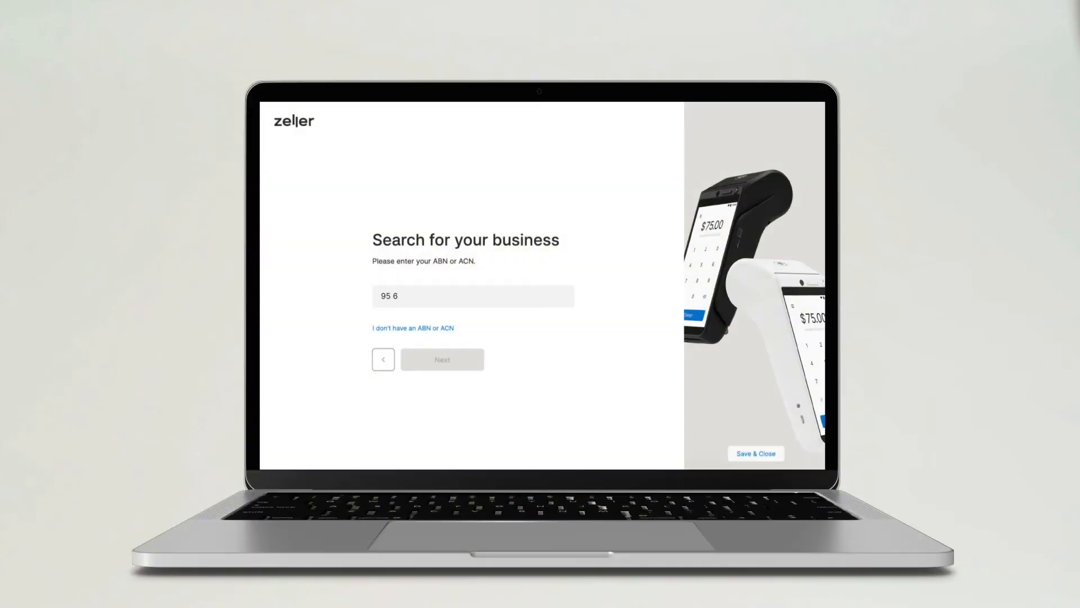
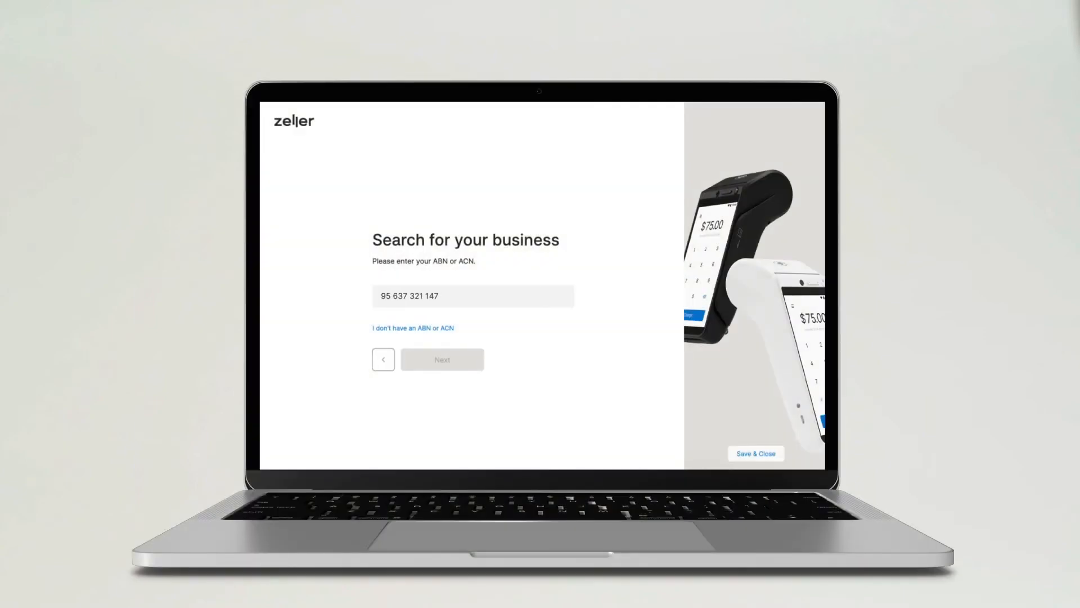
pyautogui.click(442, 359)
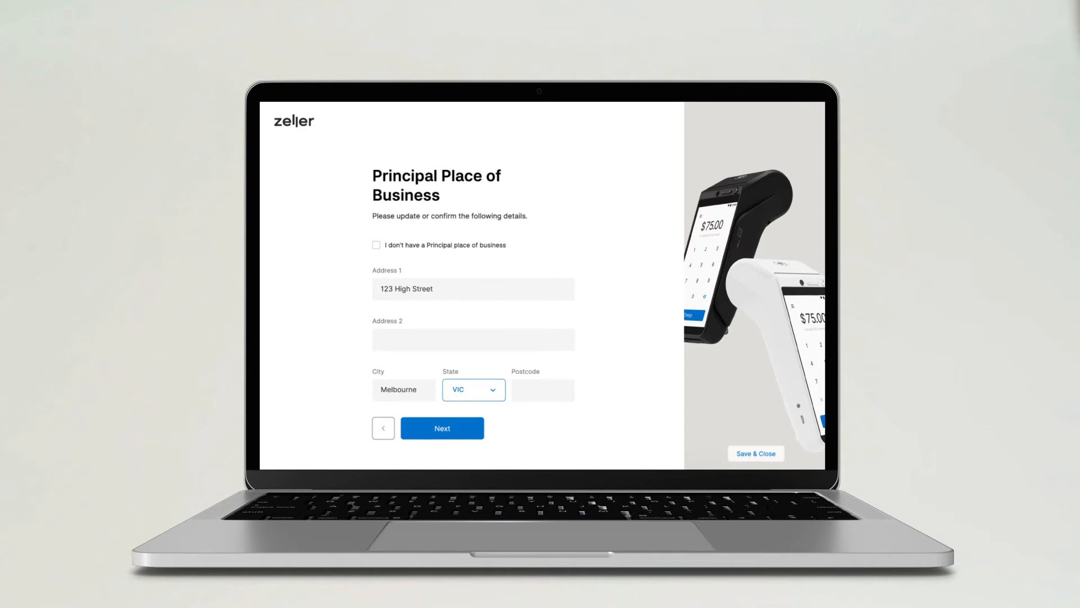
# Add postcode 3000 to the 123 High Street, Melbourne VIC address and confirm it.
pyautogui.write('3000')
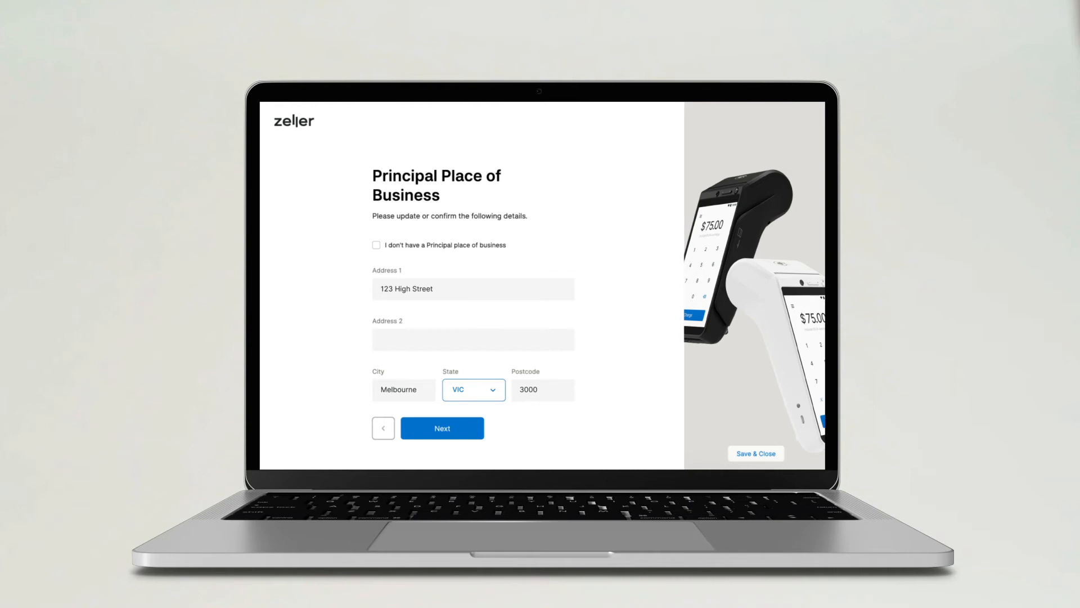
pyautogui.click(442, 427)
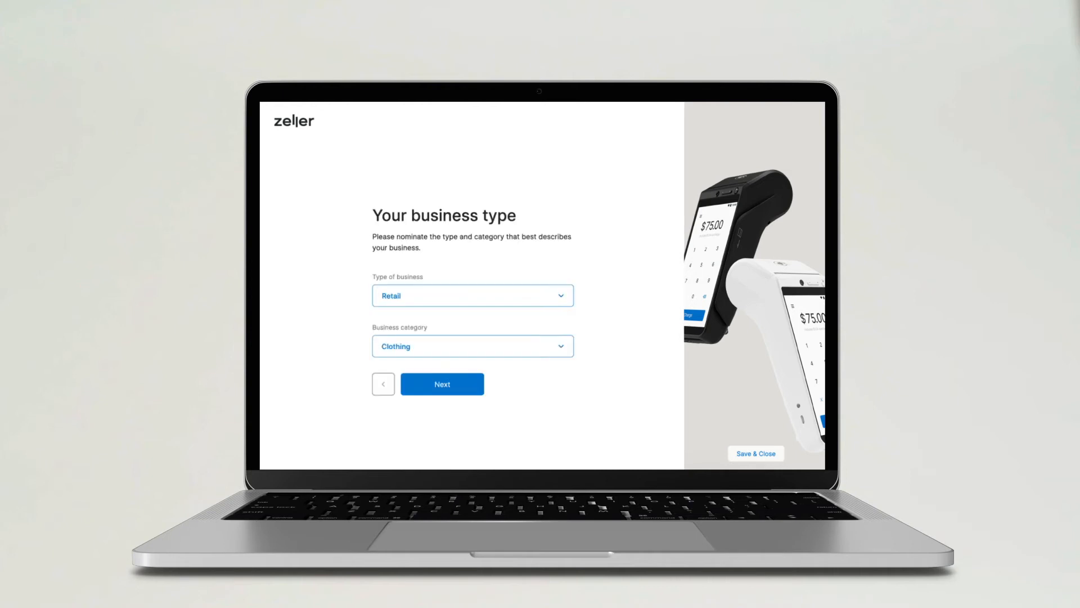
# Confirm Retail as the business type with category Clothing.
pyautogui.click(442, 384)
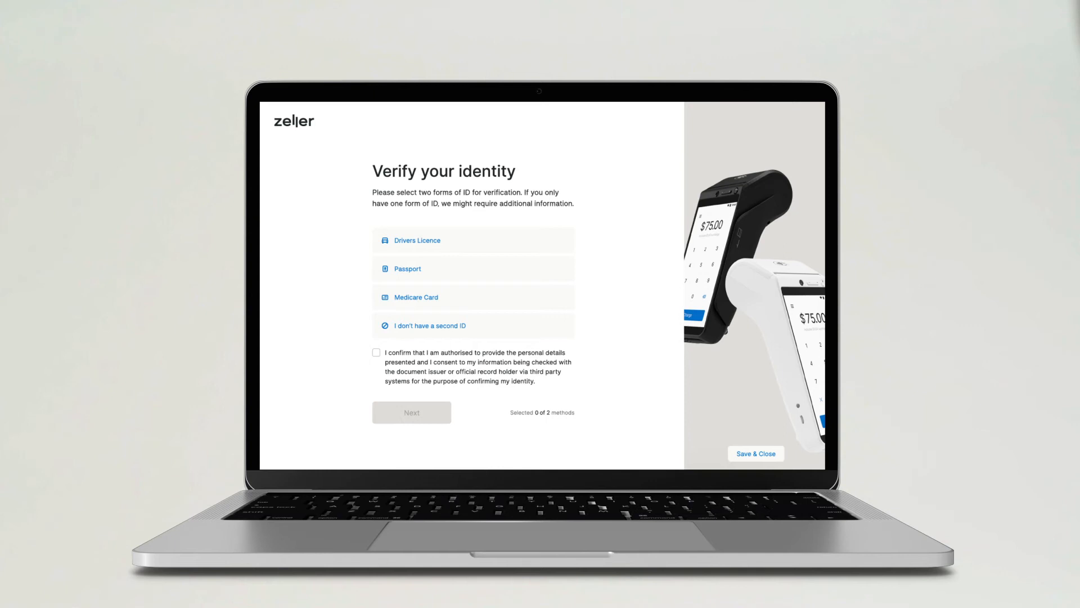
# Select Drivers Licence and Passport as ID methods and proceed with consent.
pyautogui.click(473, 239)
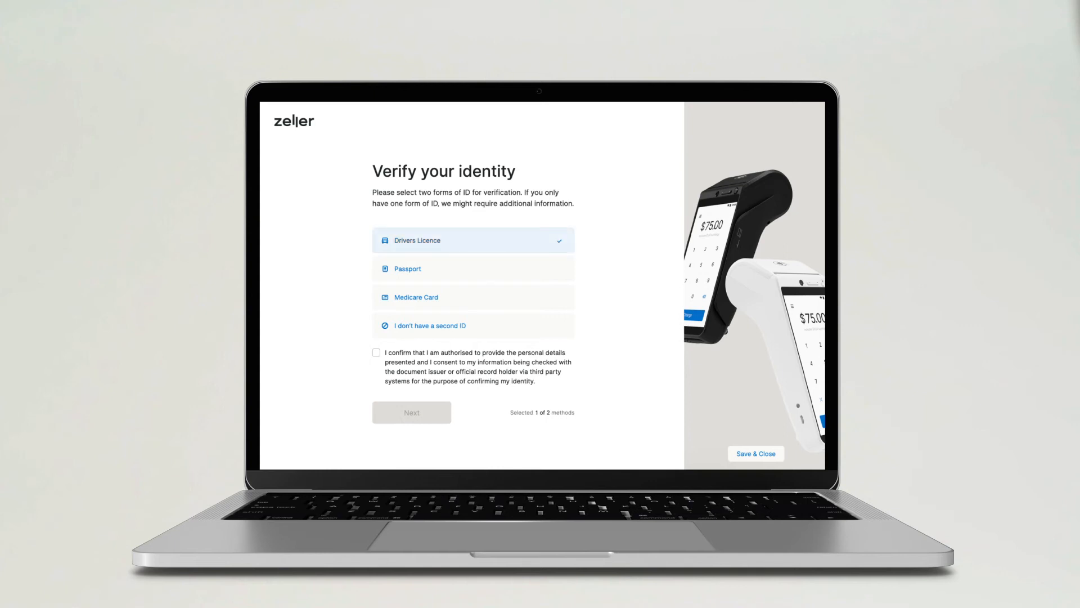
pyautogui.click(472, 269)
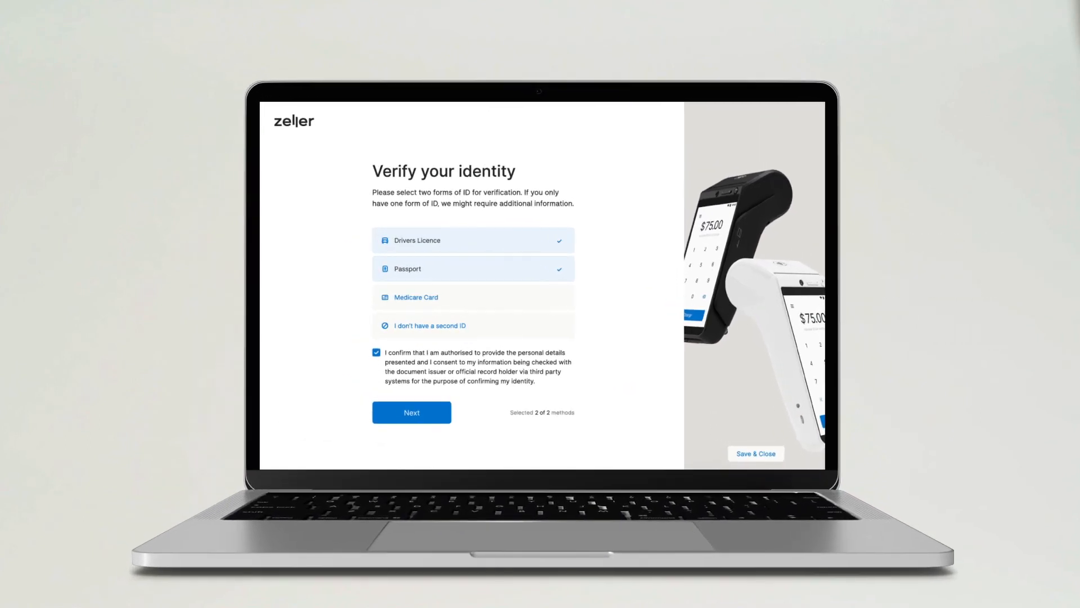
pyautogui.click(411, 411)
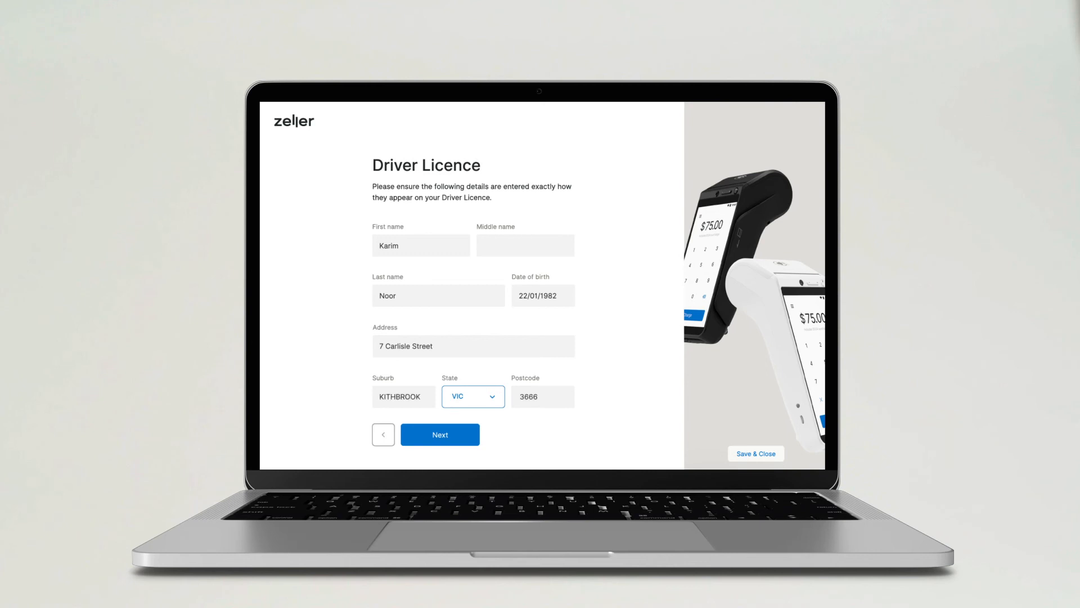
# Submit the prefilled driver licence details for identity verification.
pyautogui.click(439, 435)
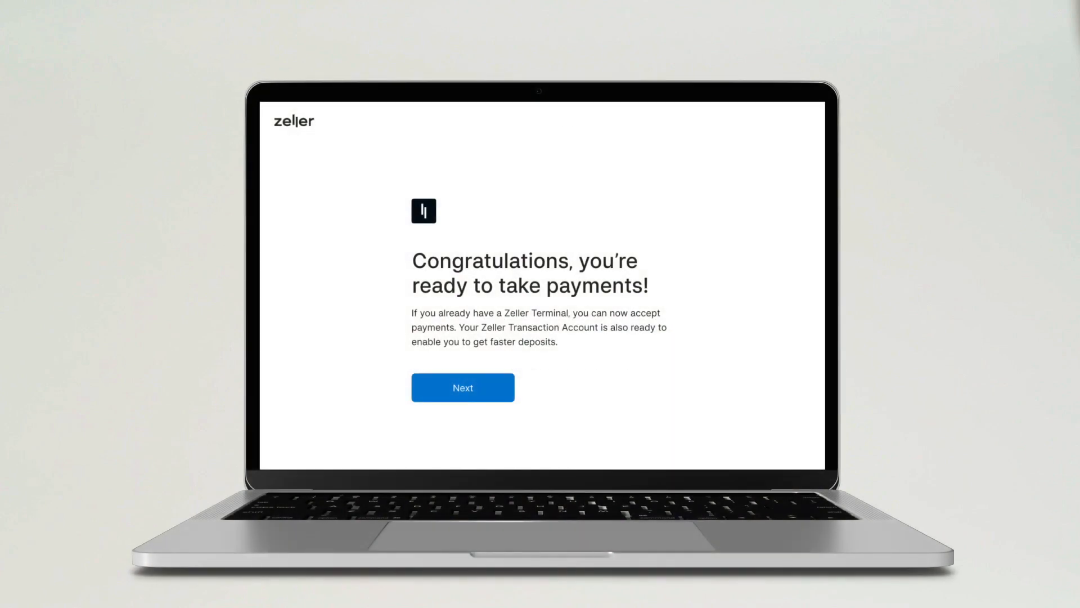
# Continue past the congratulations screen to the terminal purchase page showing $299.00.
pyautogui.click(463, 386)
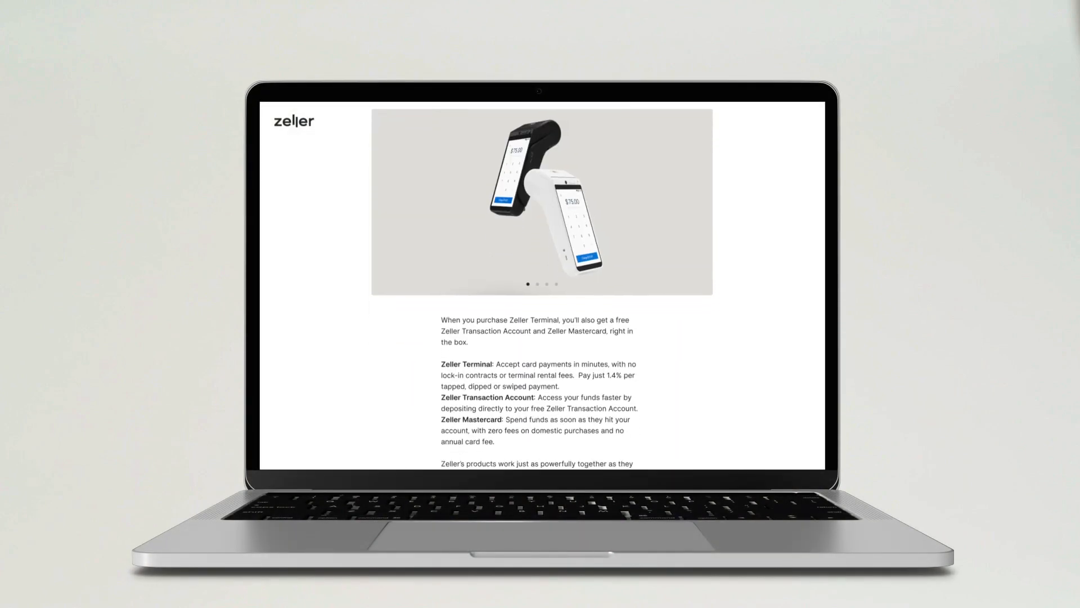
pyautogui.scroll(-3)
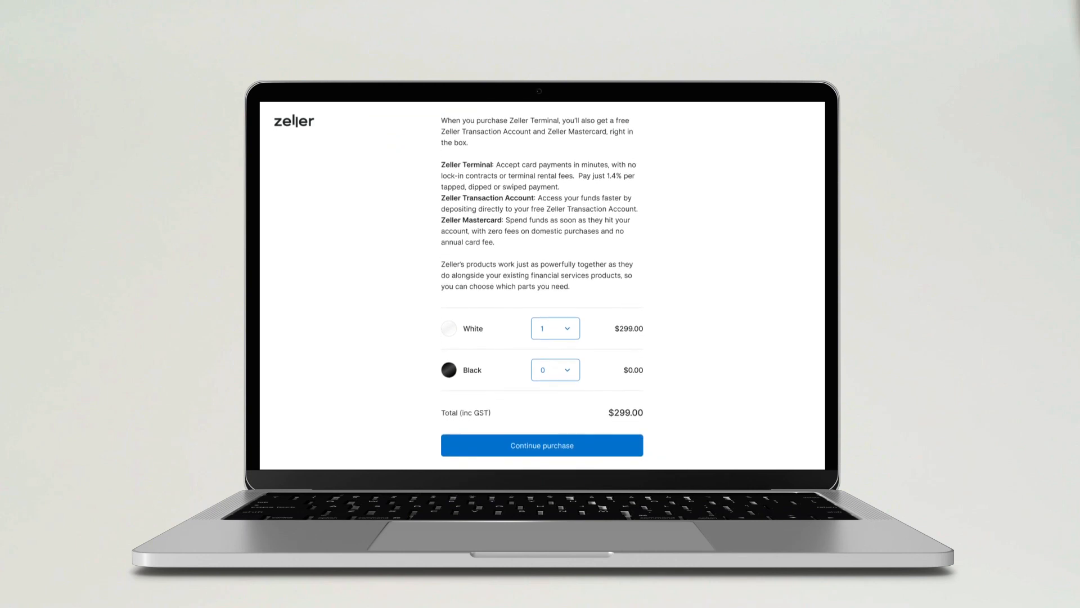